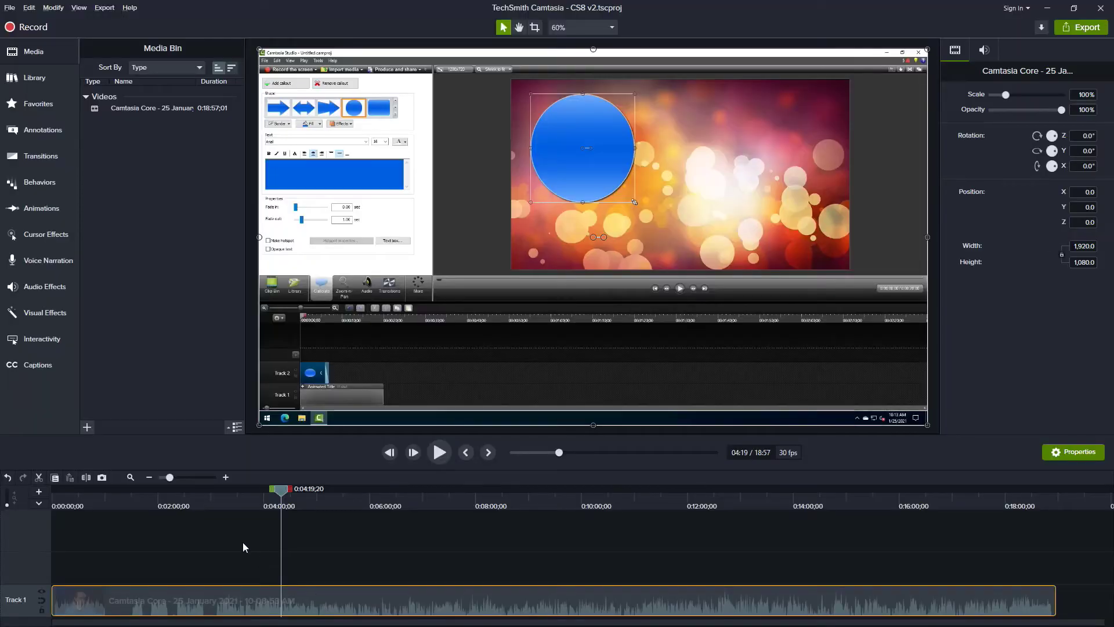
pyautogui.moveTo(297, 603)
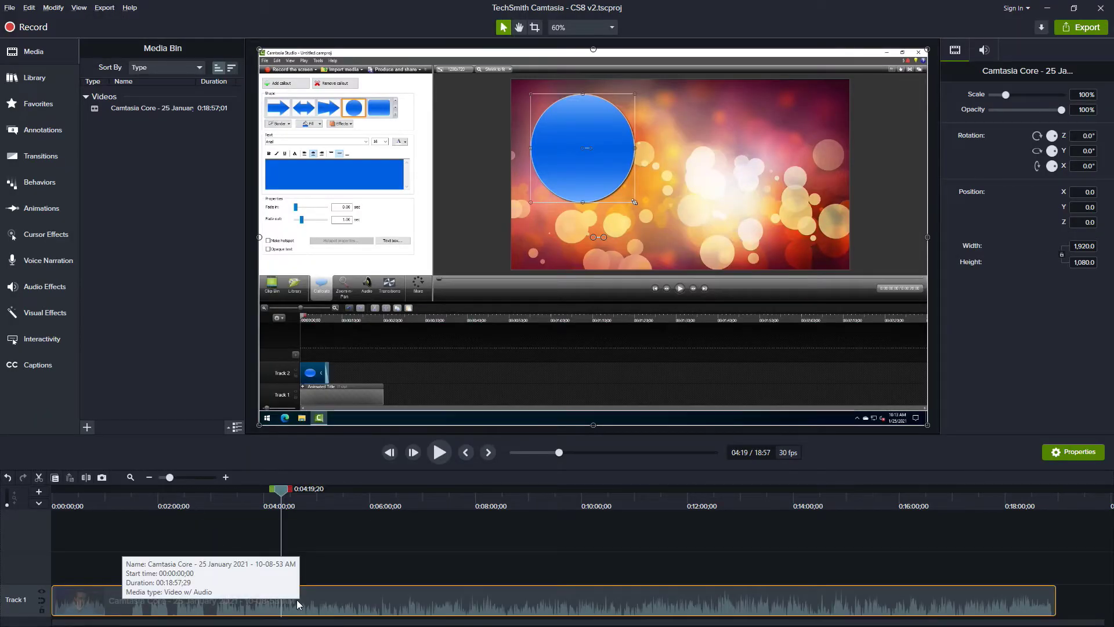
pyautogui.moveTo(282, 494)
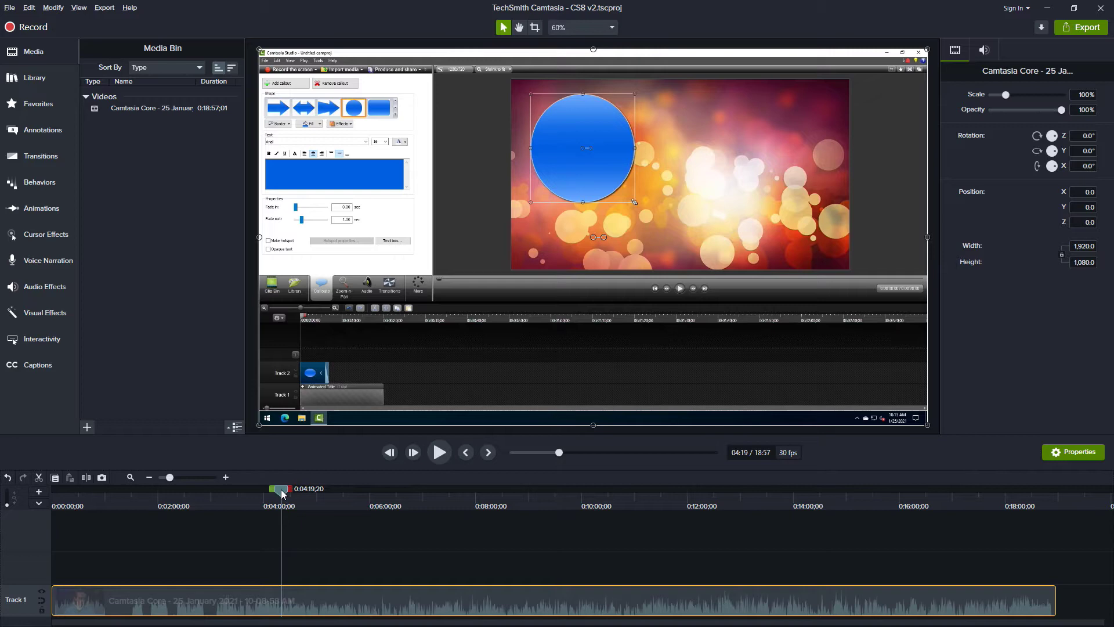
# Add an animation (Shift+A) to the Track 1 clip ending at 0:04:19;20
pyautogui.press('shift+a')
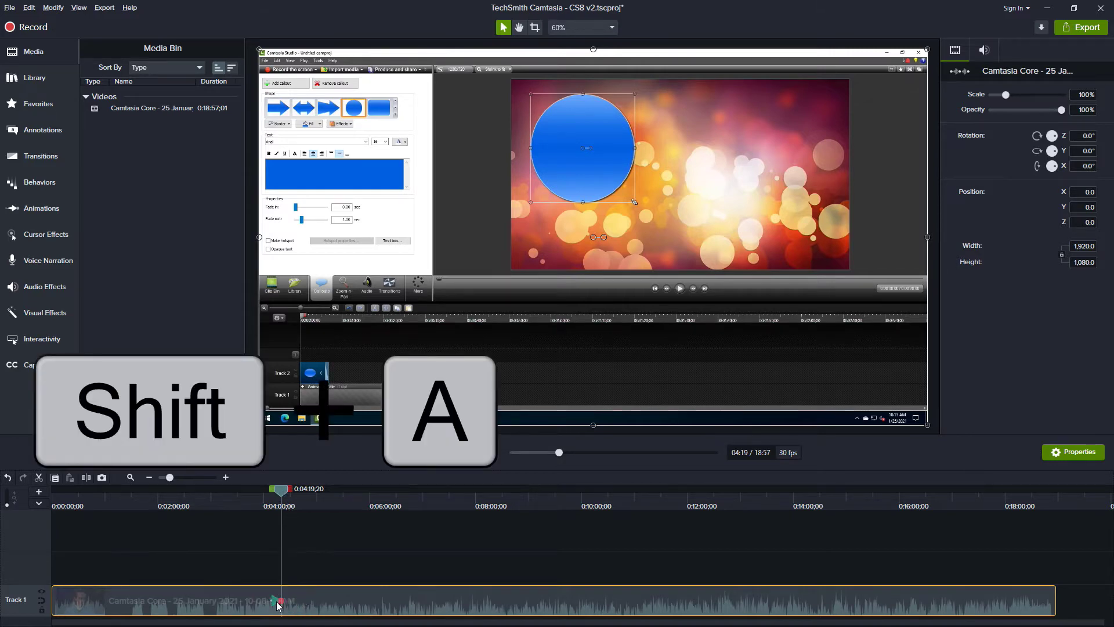
# Zoom the timeline in around the new animation arrow at 0:04:19;20
pyautogui.press('shift+a')
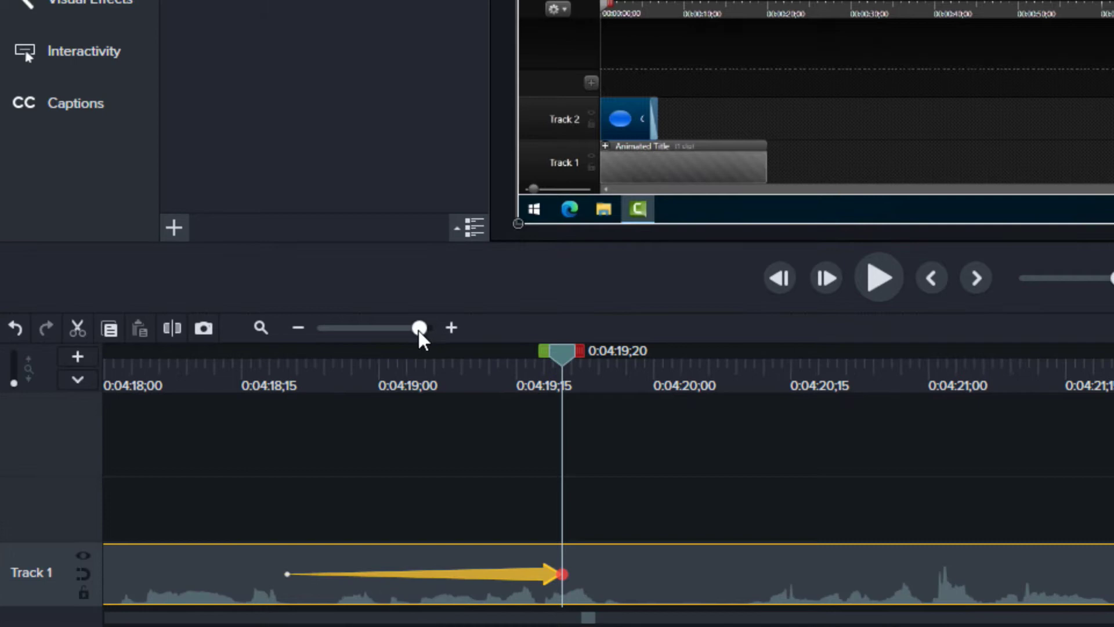
pyautogui.moveTo(526, 531)
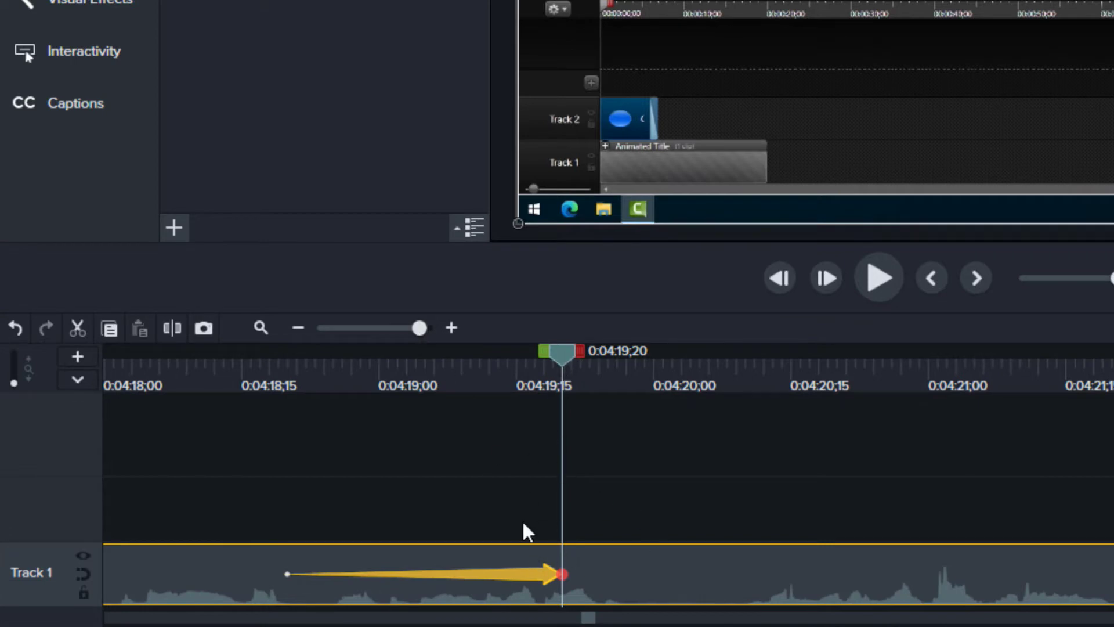
pyautogui.moveTo(312, 579)
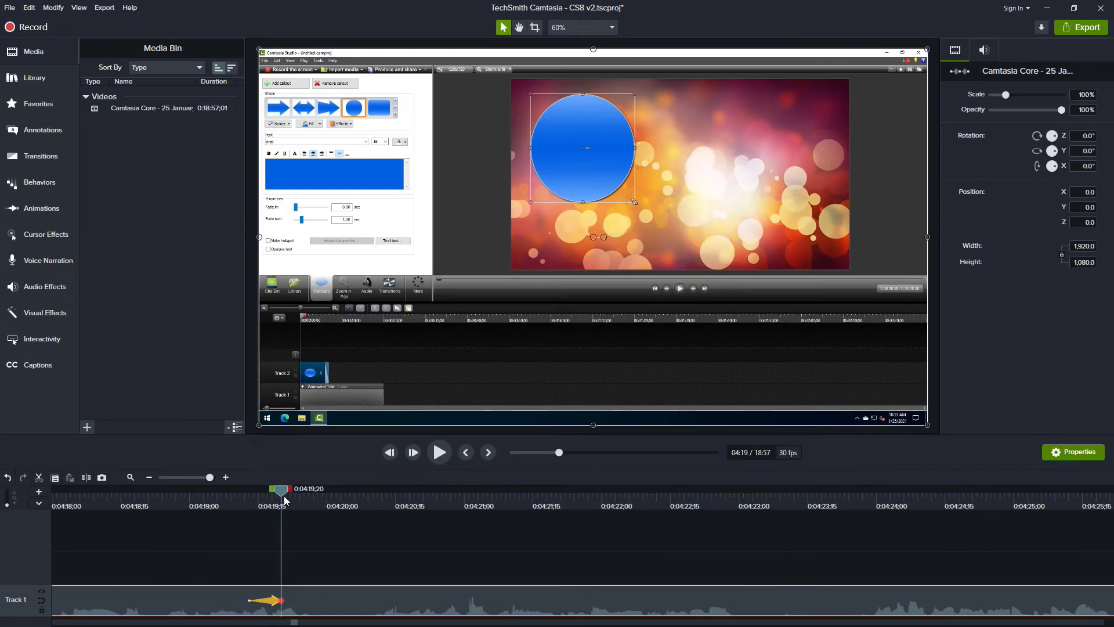
pyautogui.moveTo(293, 130)
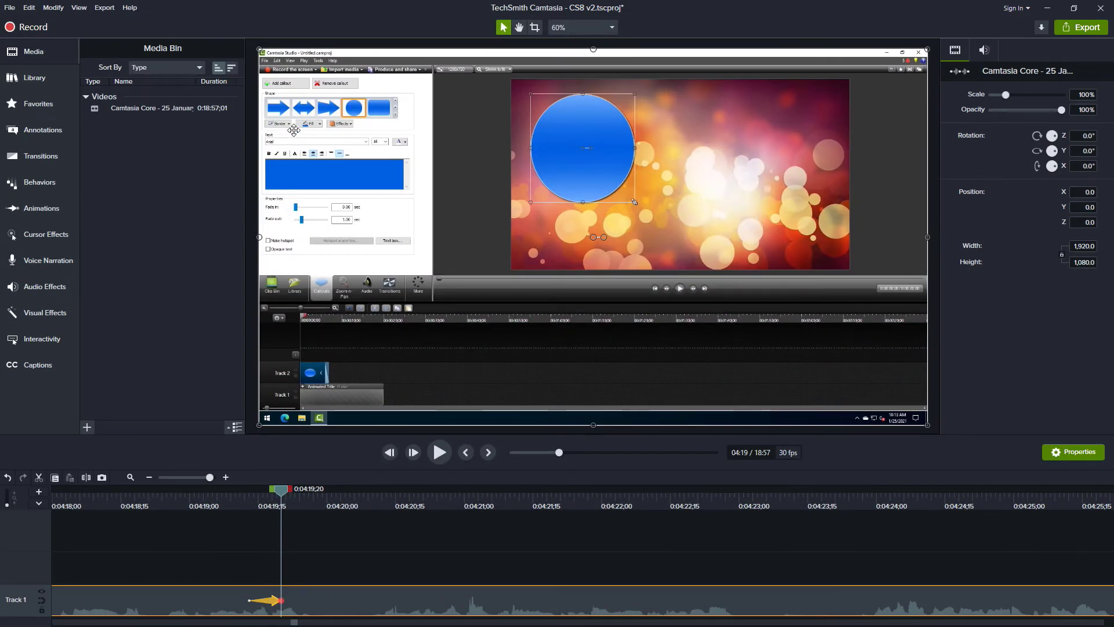
pyautogui.moveTo(1014, 97)
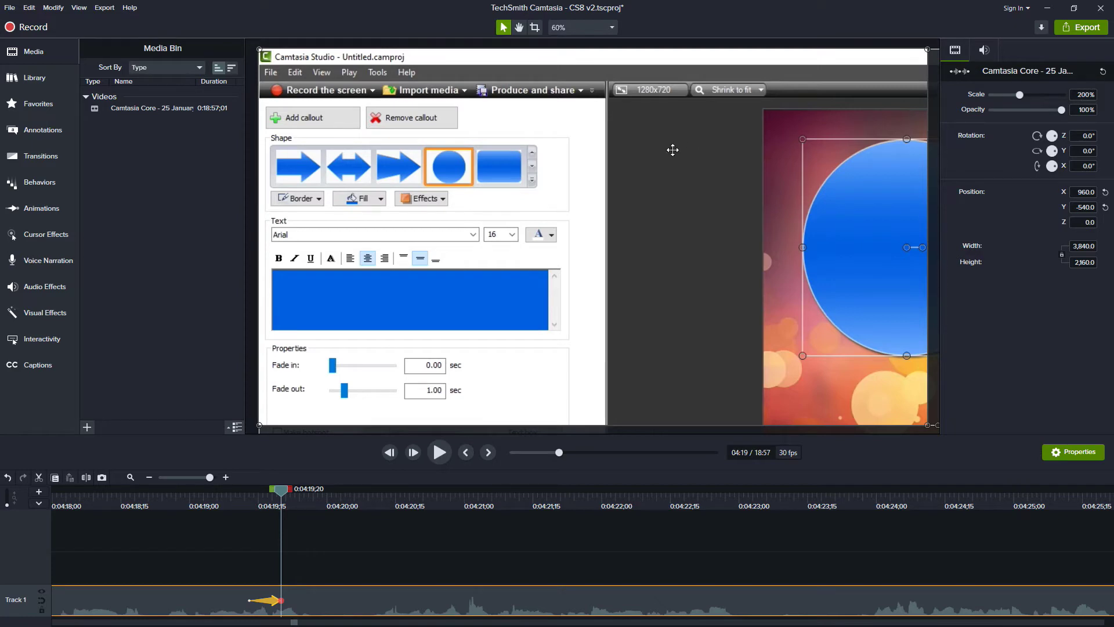
pyautogui.moveTo(443, 137)
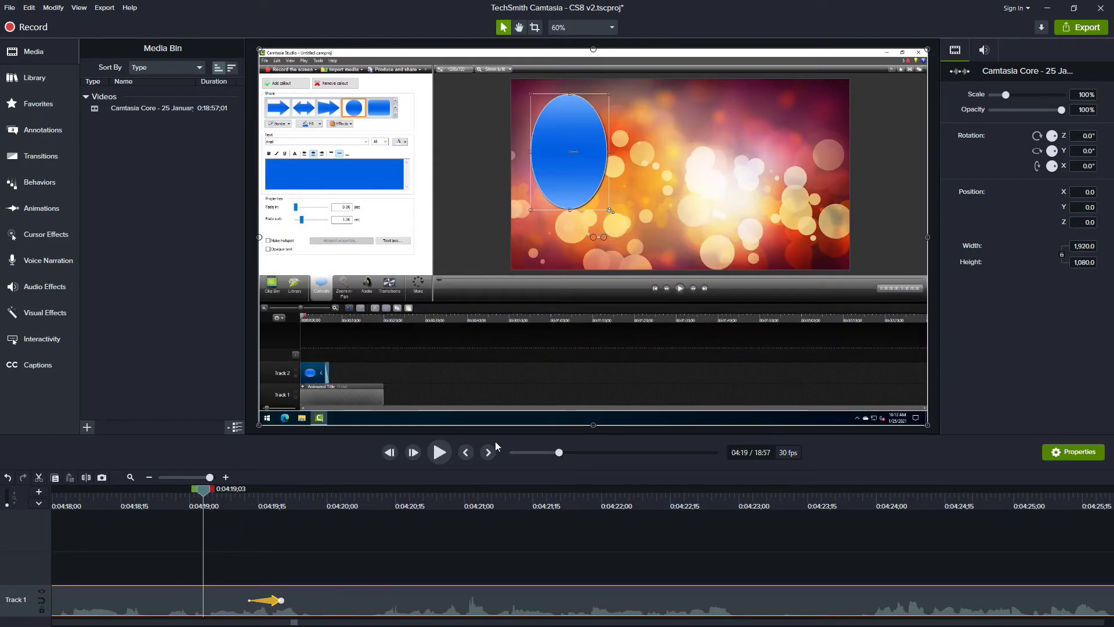
# Preview the zoom into the callout panel, replaying from before the 0:04:19;24 animation
pyautogui.click(439, 451)
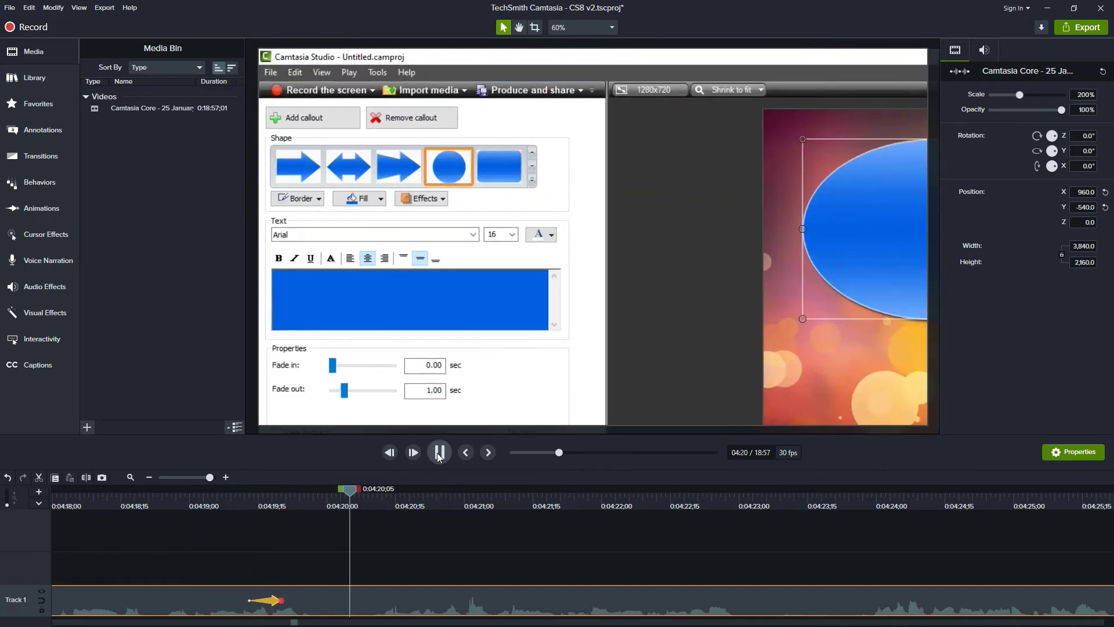
pyautogui.click(439, 451)
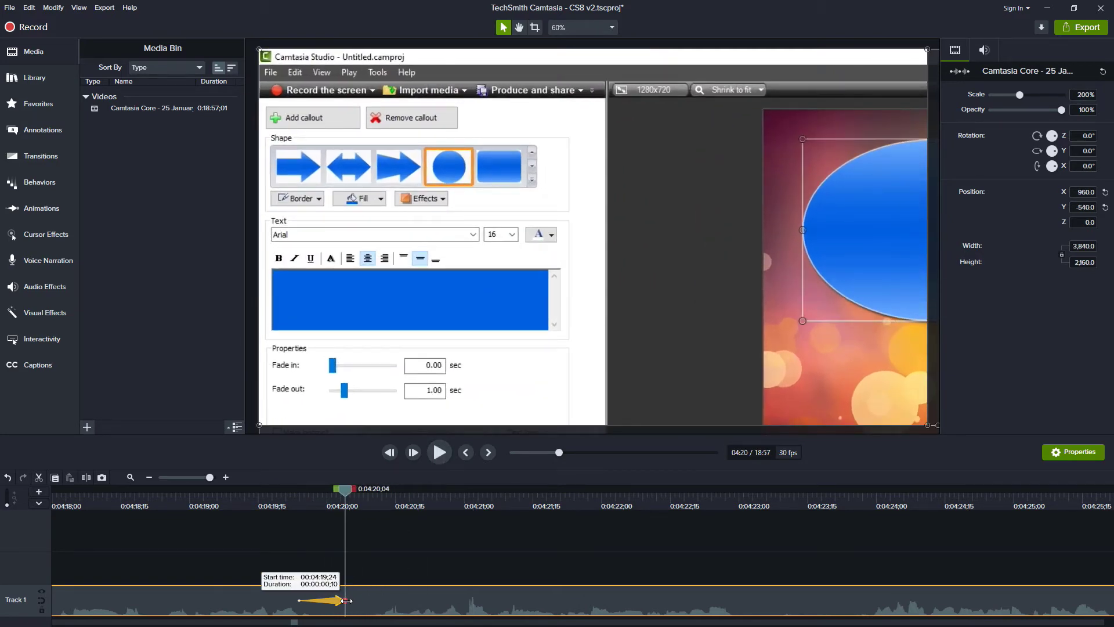
pyautogui.click(467, 451)
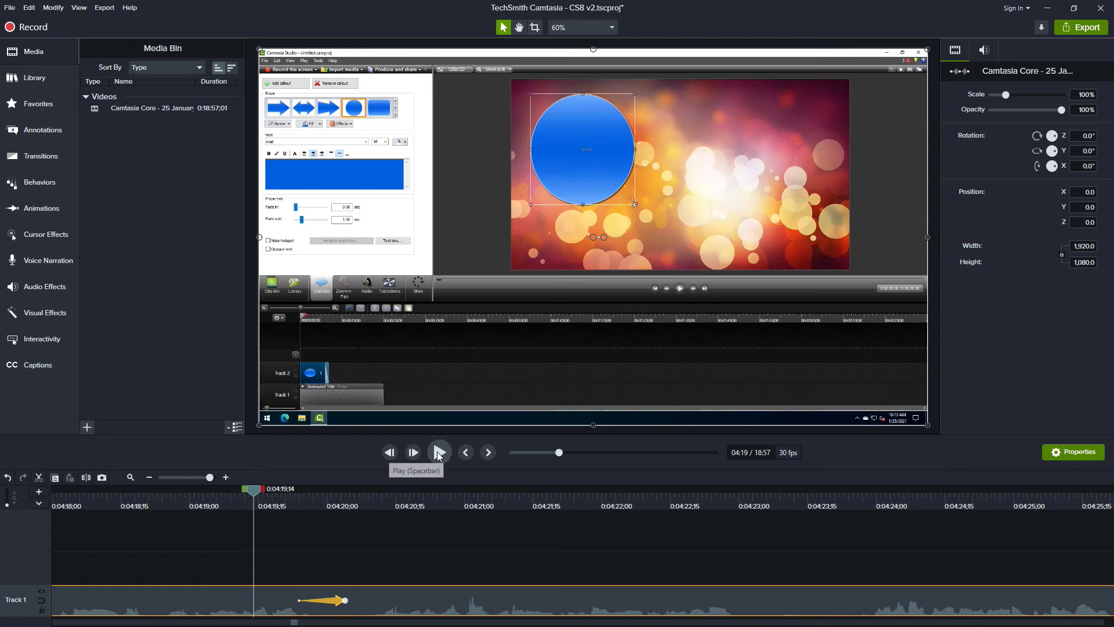
pyautogui.click(438, 452)
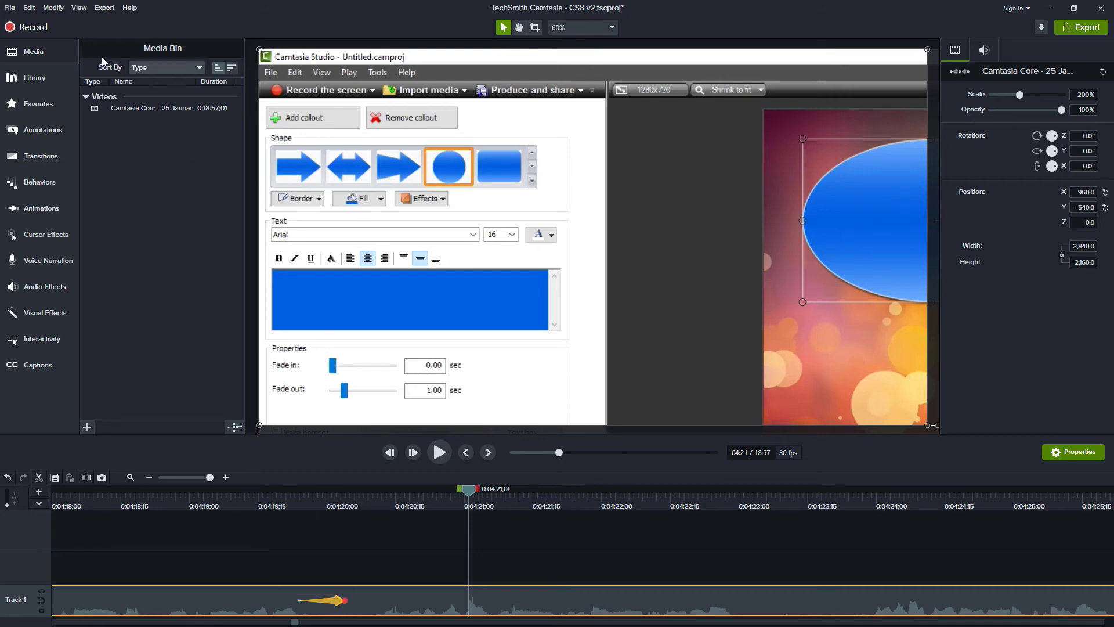
# Set the default Animations duration to .3 seconds in Preferences > Timing and confirm
pyautogui.click(28, 7)
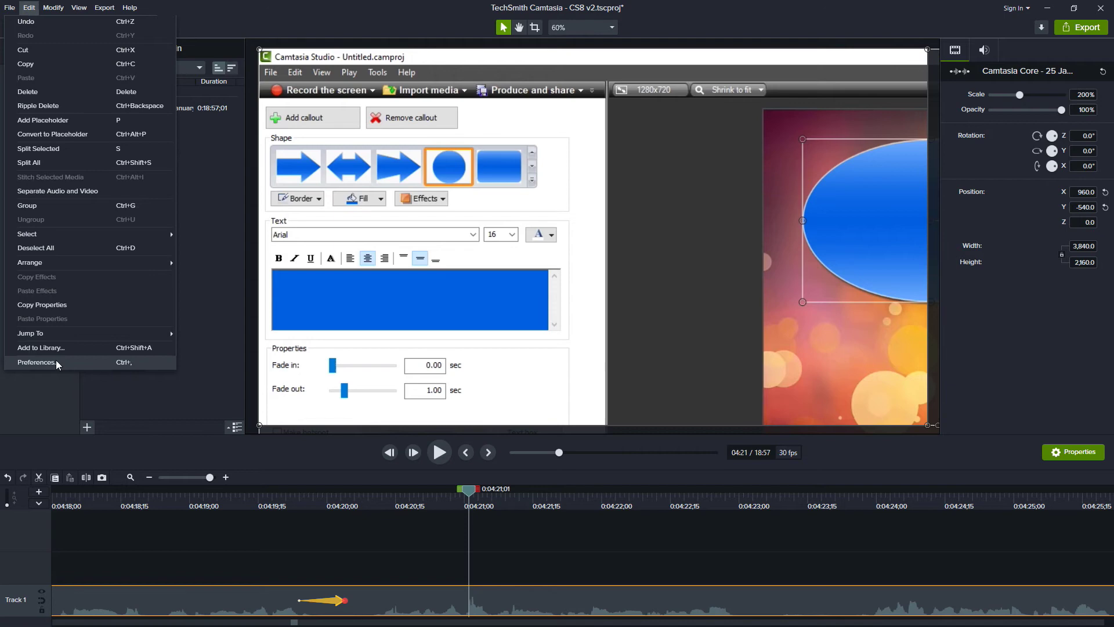
pyautogui.click(36, 362)
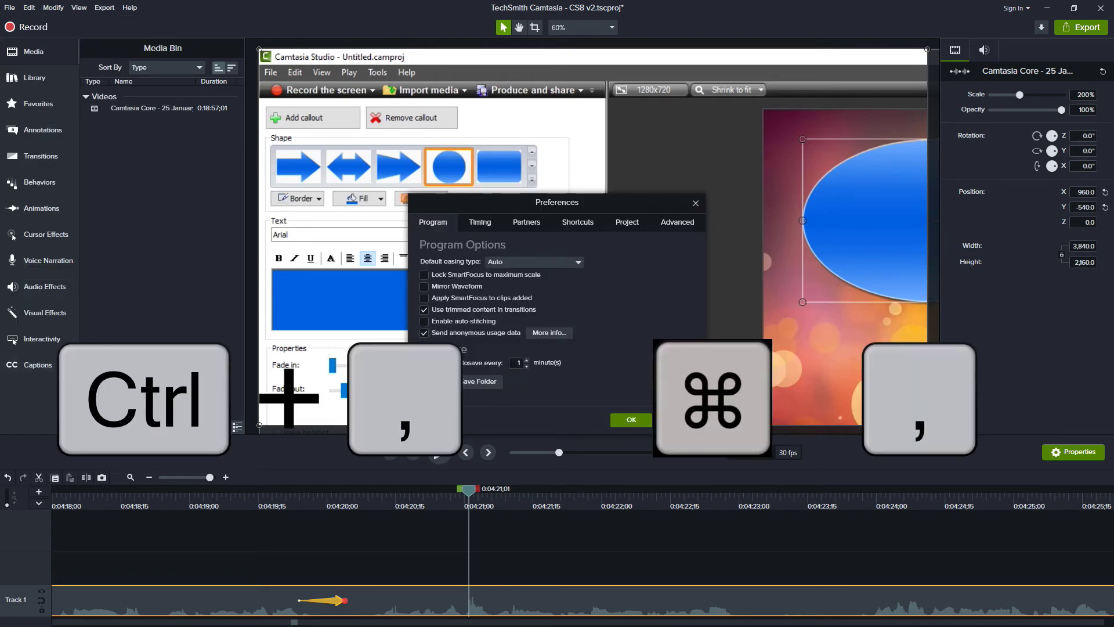
pyautogui.click(479, 222)
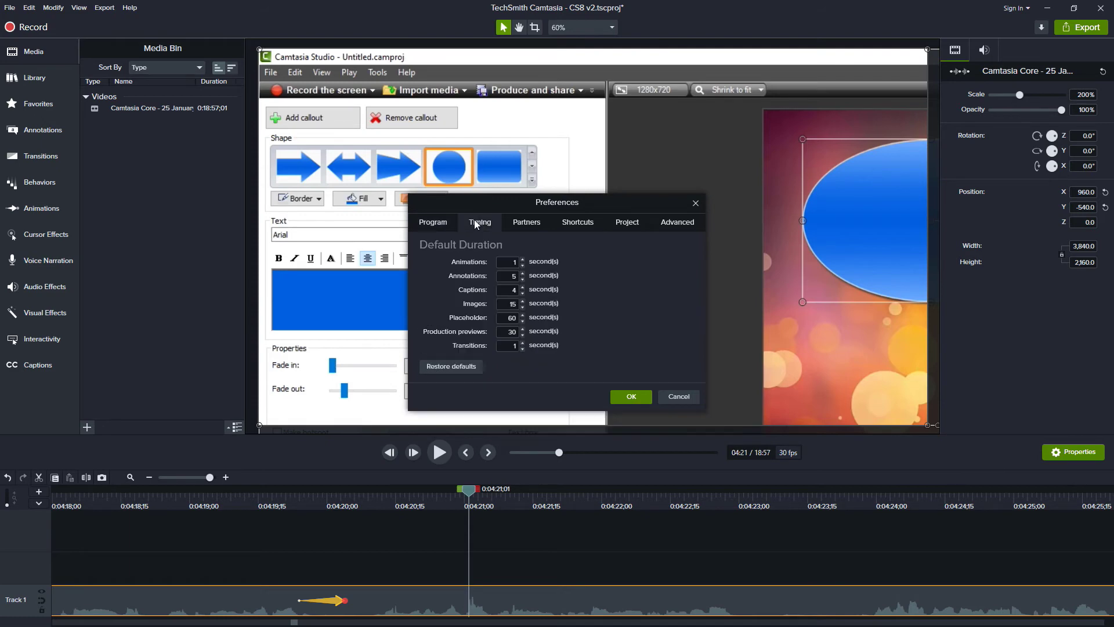
pyautogui.moveTo(501, 277)
pyautogui.write('3')
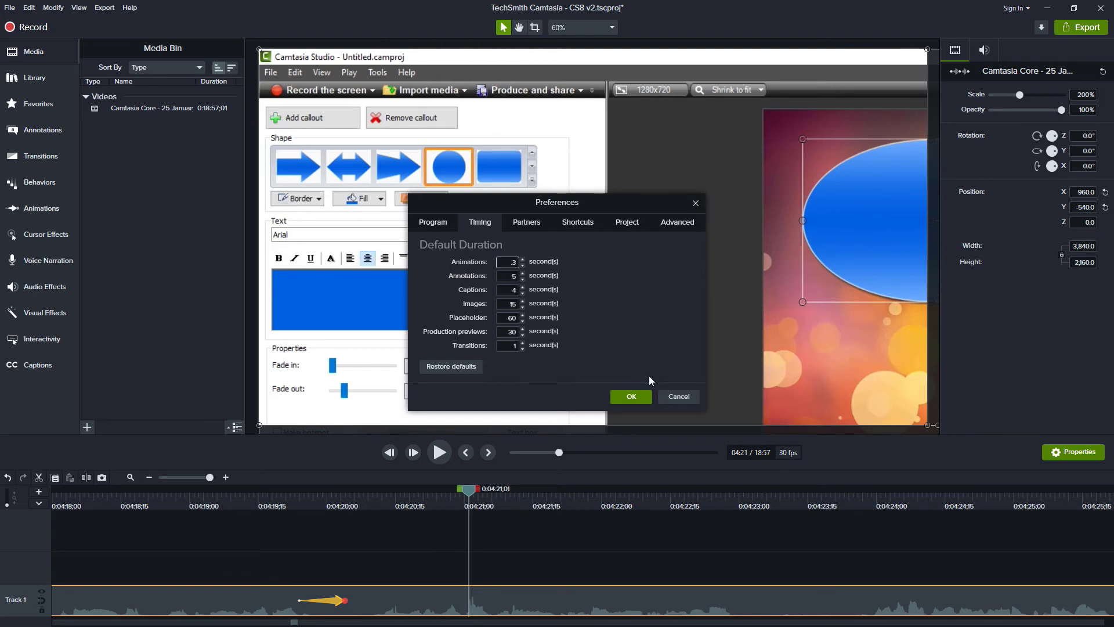
pyautogui.click(629, 397)
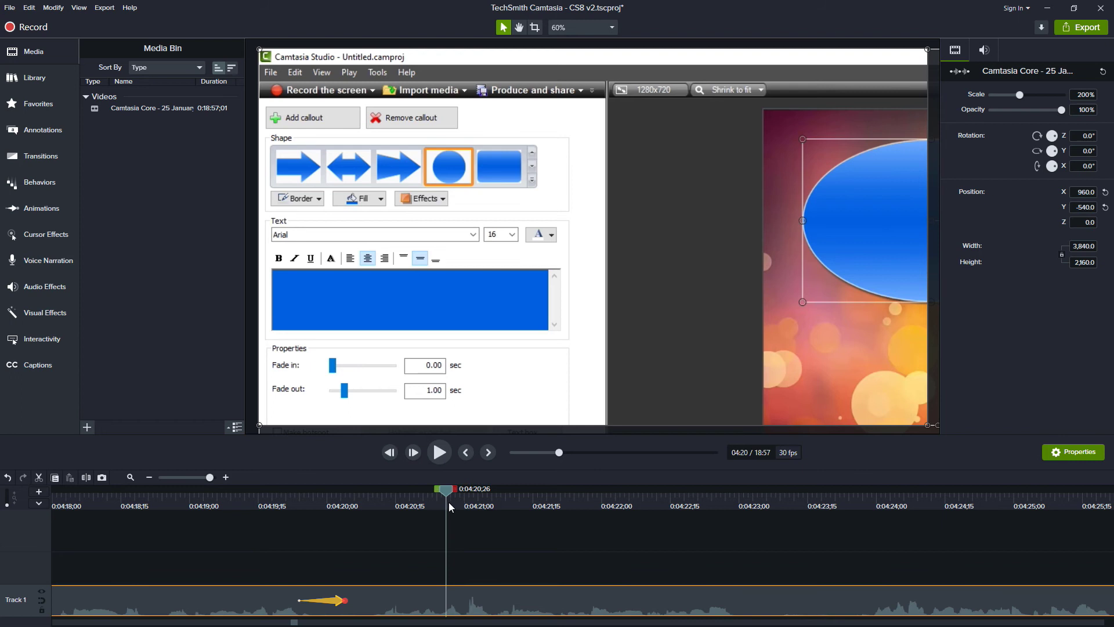